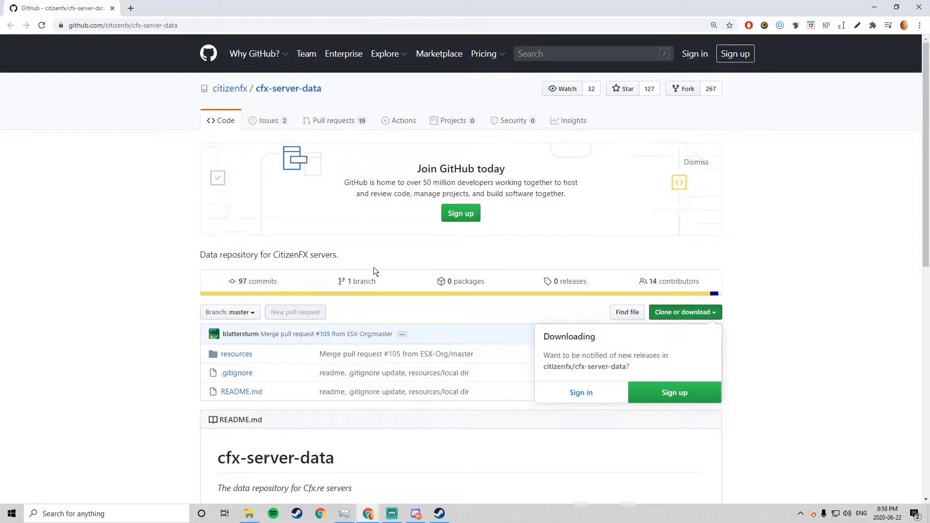
Create a new folder named FXServer on the C: drive and open it.
{"action": "scroll", "scroll_direction": "down", "scroll_amount": 3}
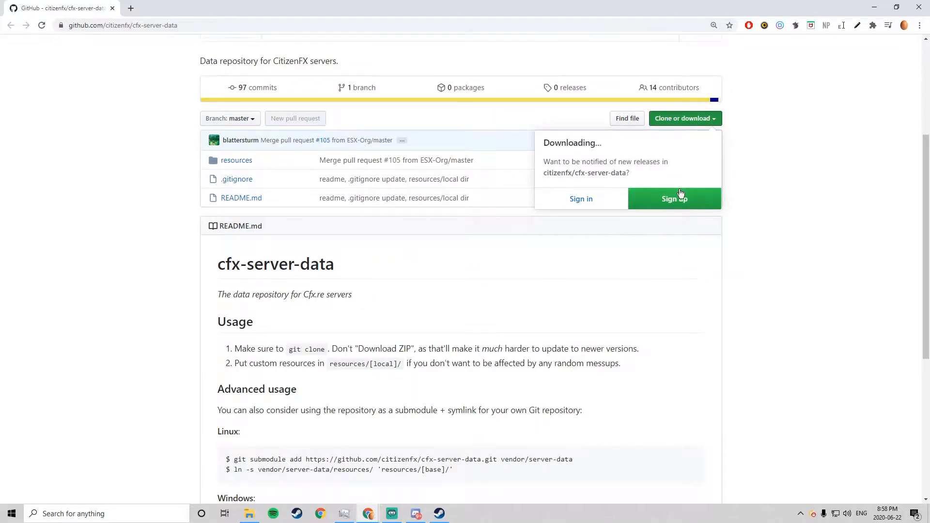
{"action": "mouse_move", "coordinate": [280, 273]}
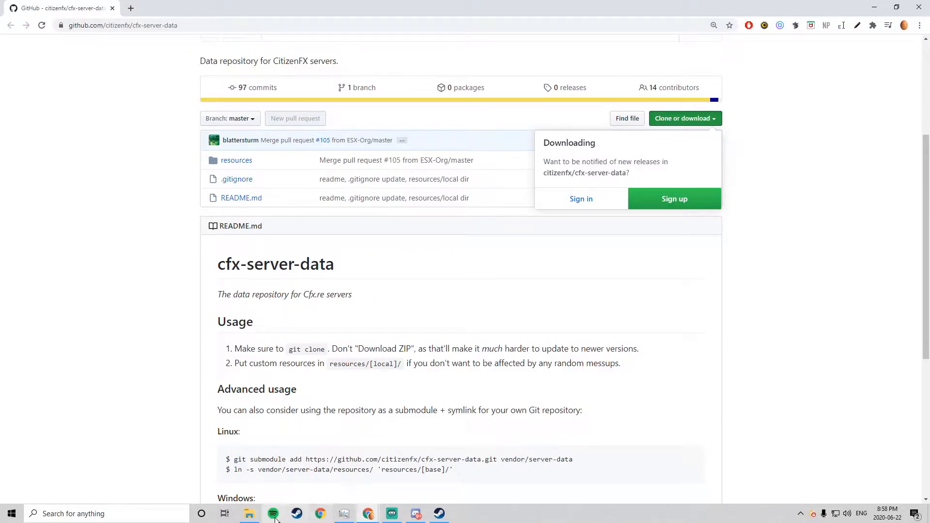
{"action": "left_click", "coordinate": [249, 513]}
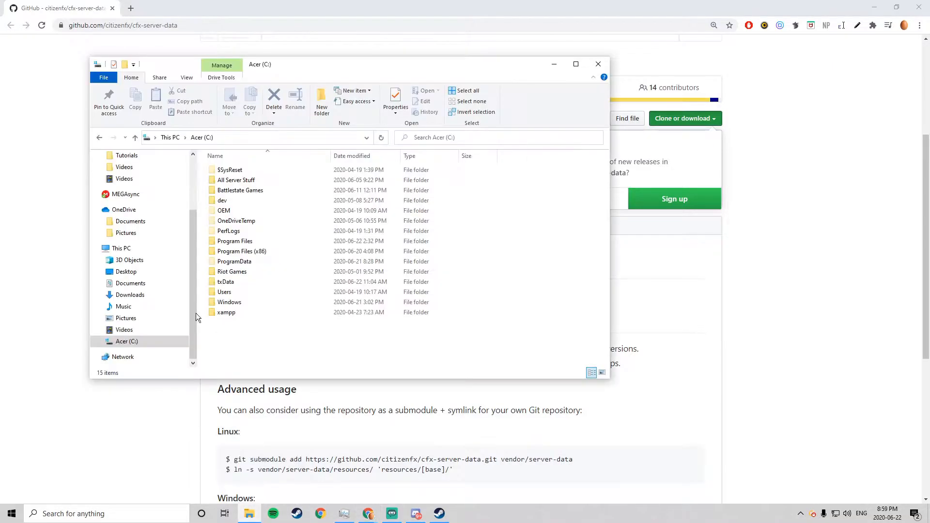
{"action": "mouse_move", "coordinate": [224, 338]}
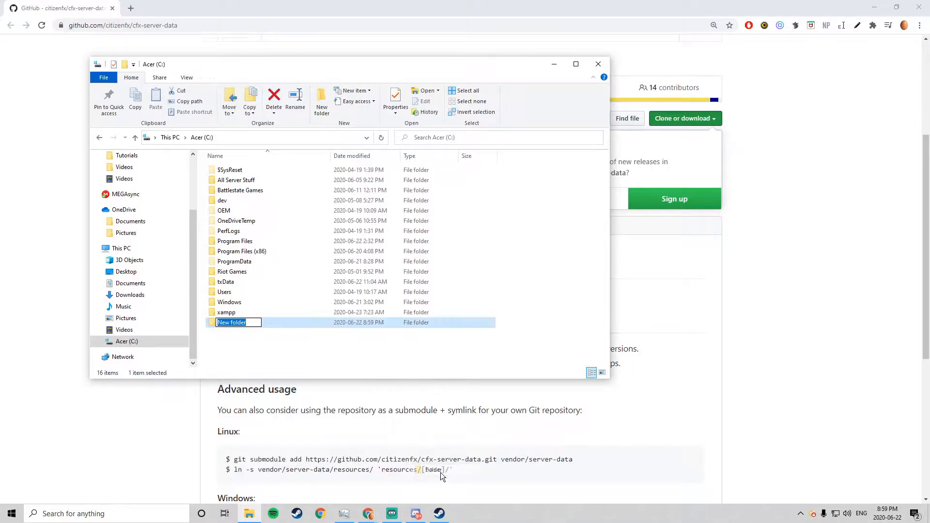
{"action": "type", "text": "FXServer"}
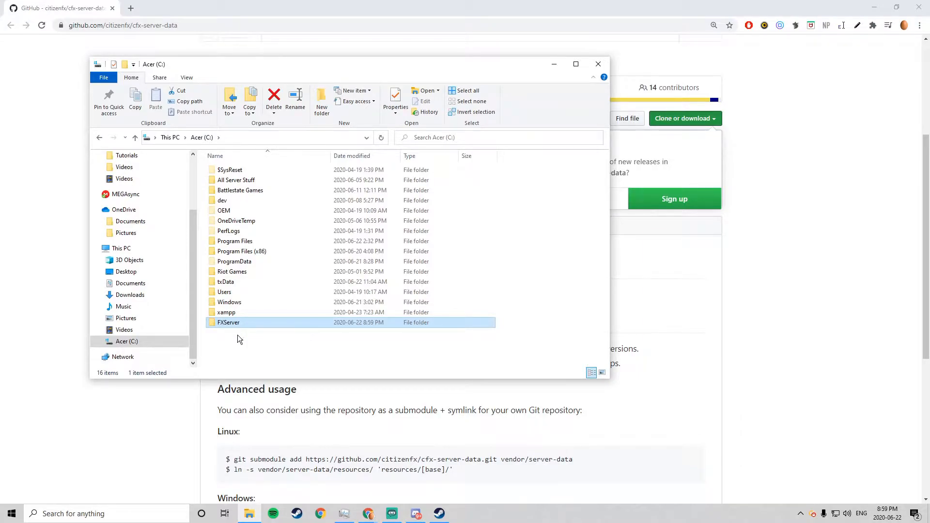
{"action": "double_click", "coordinate": [229, 321]}
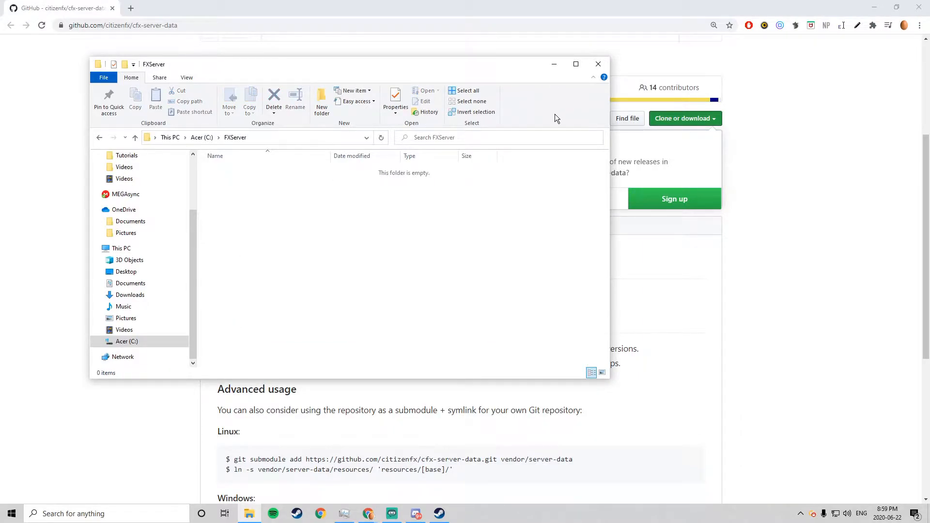
Download the cfx-server-data repository from GitHub as a ZIP archive.
{"action": "left_click", "coordinate": [683, 118]}
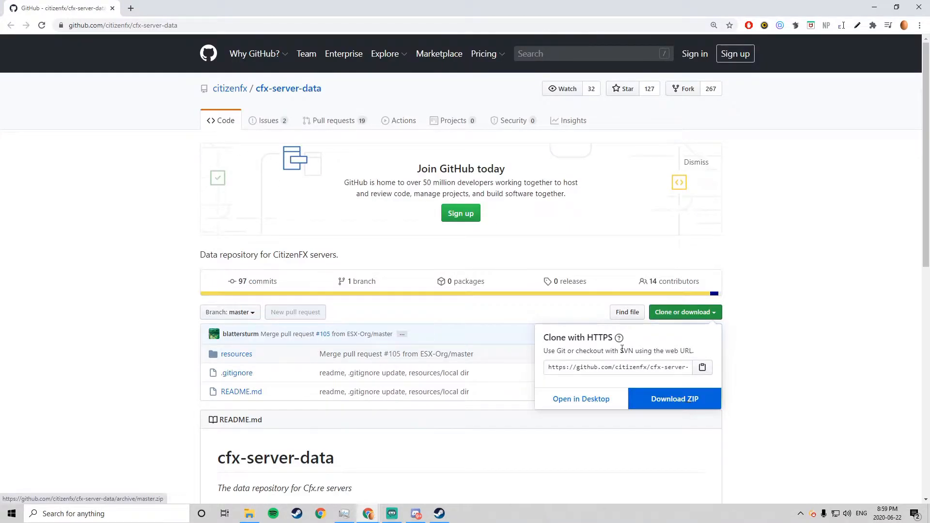
{"action": "left_click", "coordinate": [675, 398]}
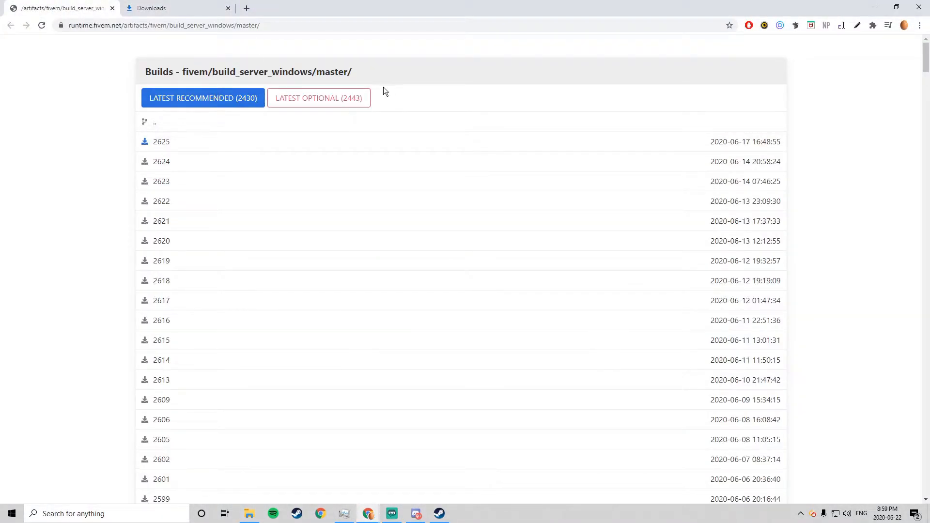
Download the latest recommended Windows server build ZIP from runtime.fivem.net.
{"action": "left_click", "coordinate": [145, 360]}
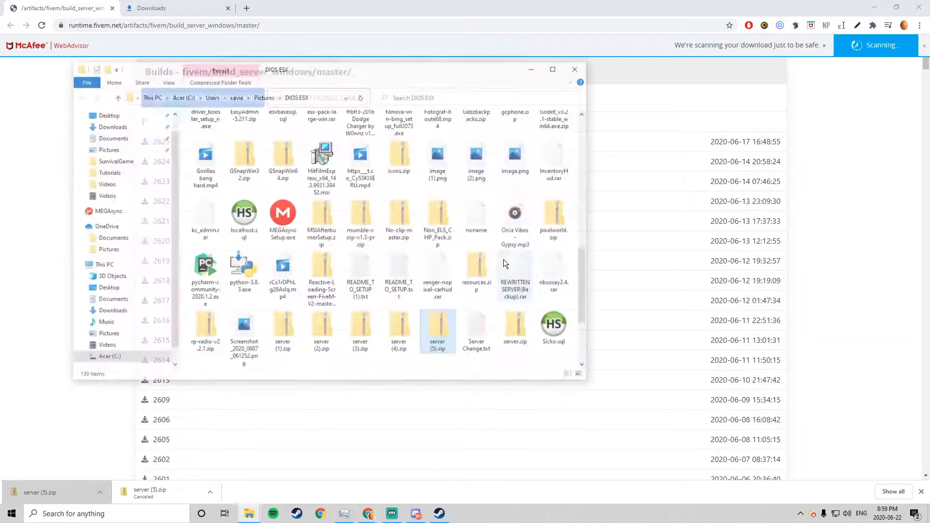
Copy all files from the server build ZIP into FXServer and open cfx-server-data-master.
{"action": "double_click", "coordinate": [437, 325]}
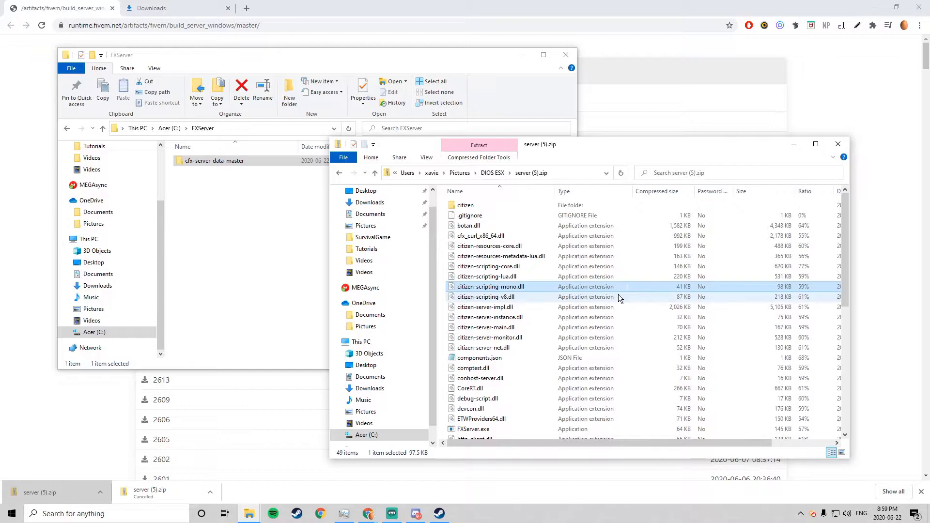
{"action": "key", "text": "ctrl+a"}
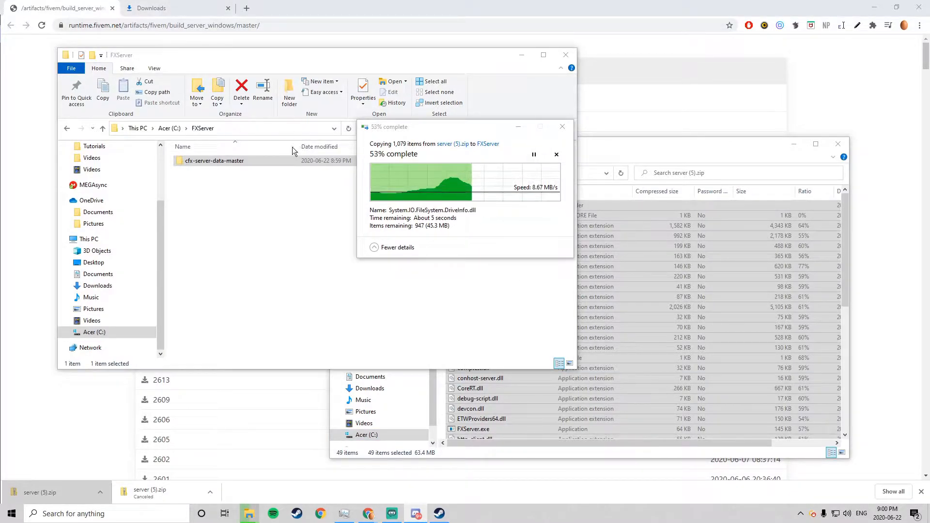
{"action": "double_click", "coordinate": [214, 161]}
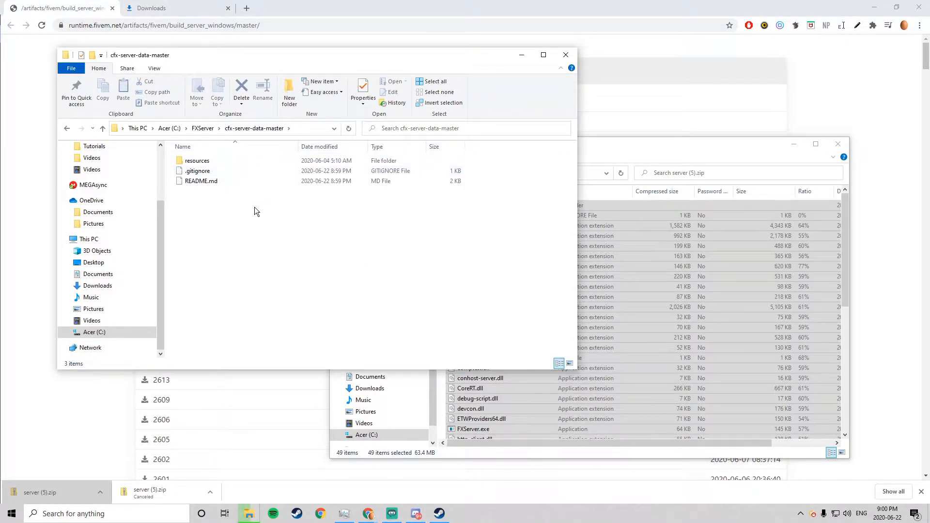
Create an empty server.cfg text file in cfx-server-data-master and open it in Notepad.
{"action": "right_click", "coordinate": [254, 238]}
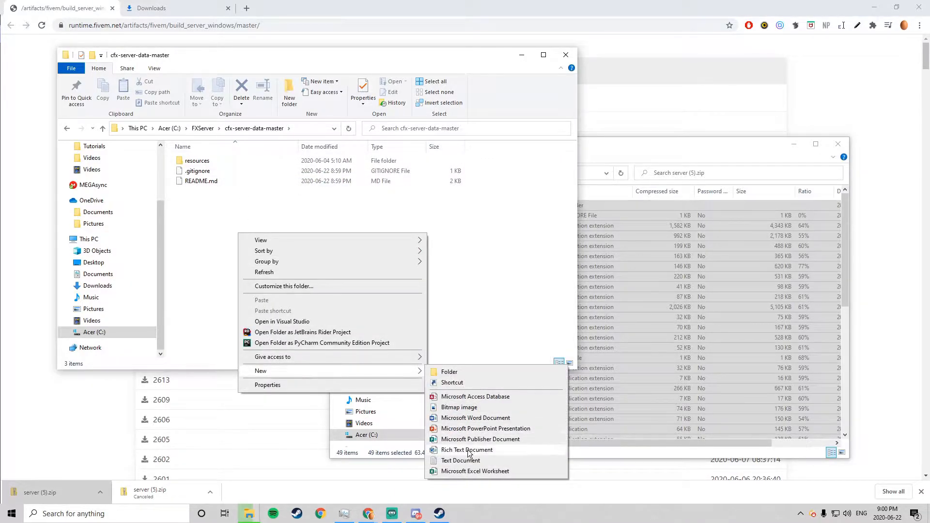
{"action": "left_click", "coordinate": [460, 460]}
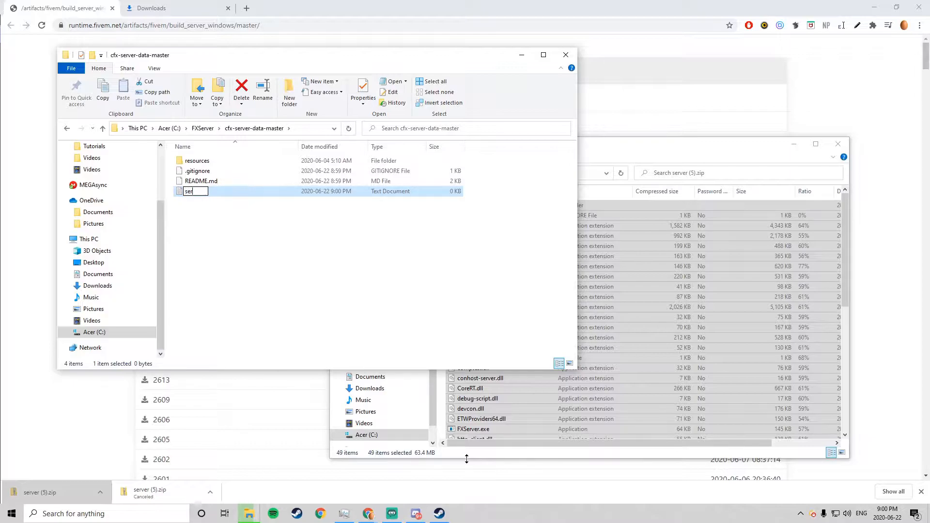
{"action": "key", "text": "enter"}
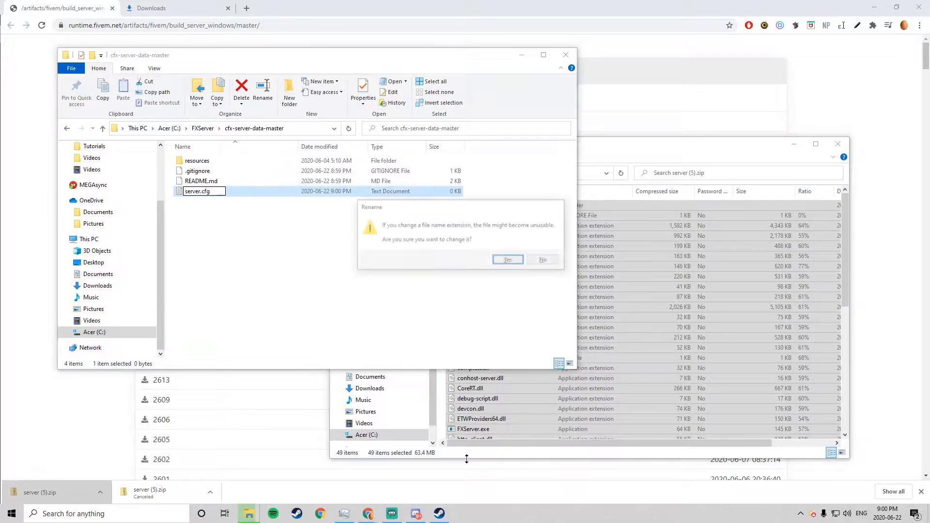
{"action": "left_click", "coordinate": [506, 260]}
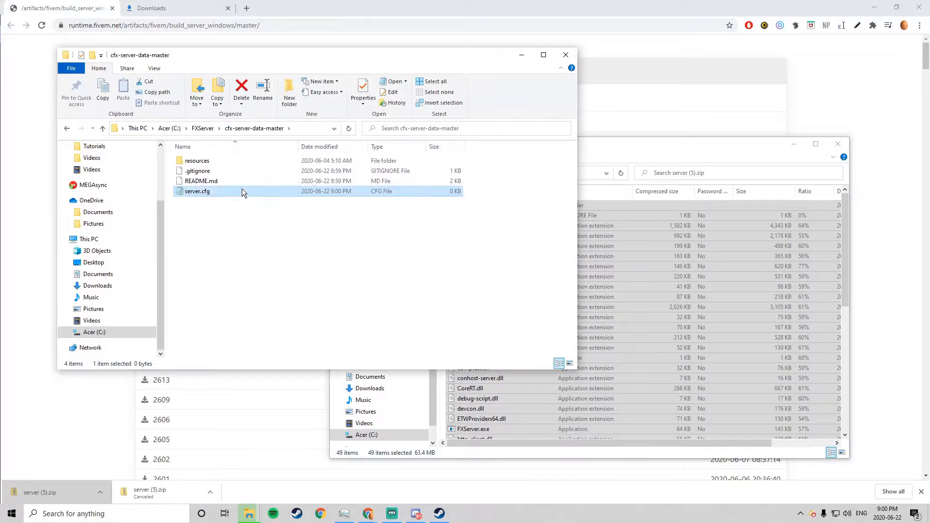
{"action": "double_click", "coordinate": [197, 191]}
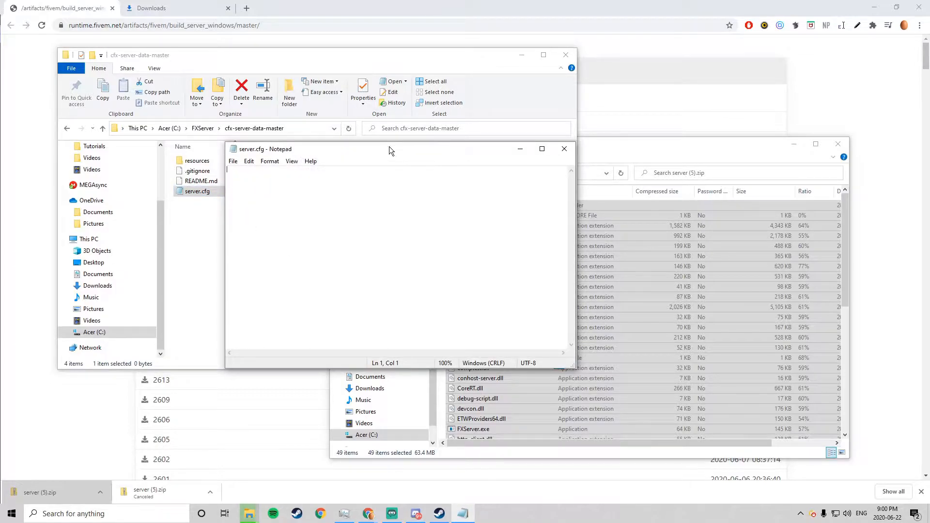
{"action": "left_click_drag", "start_coordinate": [391, 150], "coordinate": [381, 153]}
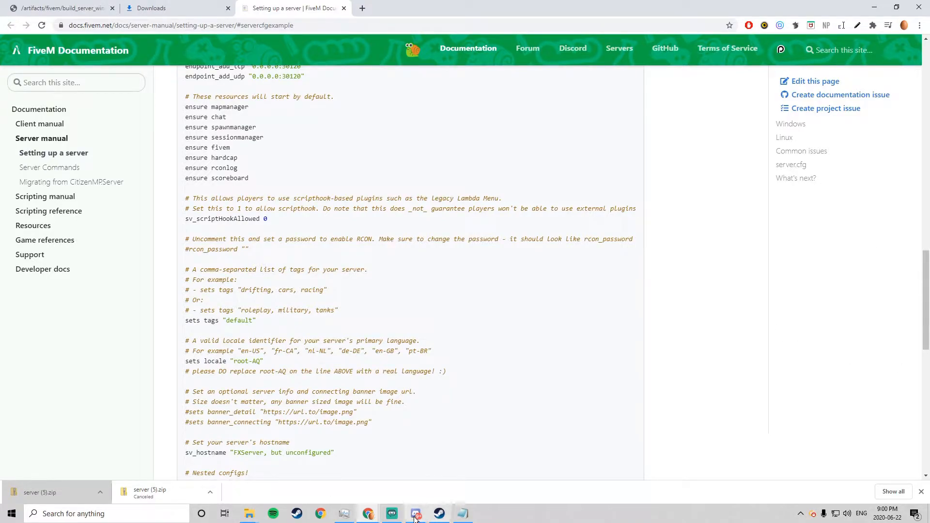
Copy the example server.cfg block from the FiveM docs and paste it into Notepad.
{"action": "left_click", "coordinate": [249, 514]}
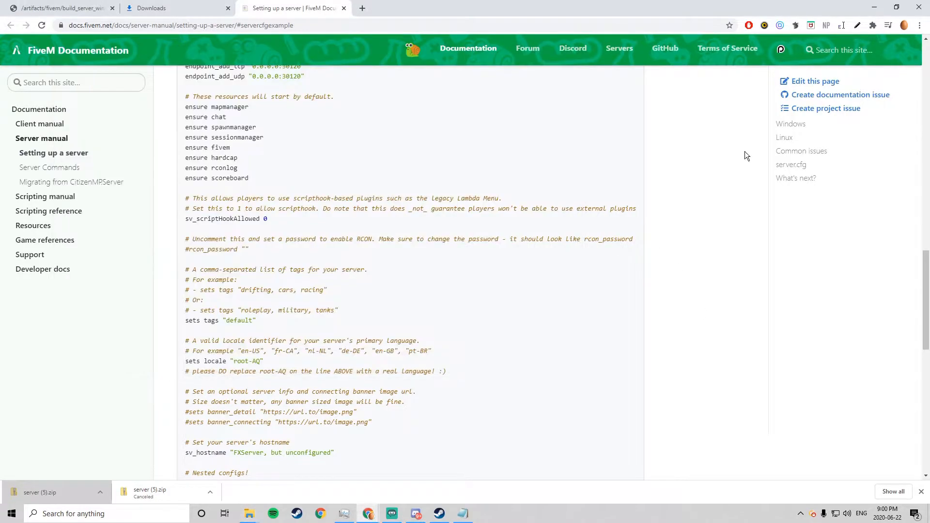
{"action": "scroll", "scroll_direction": "up", "scroll_amount": 3}
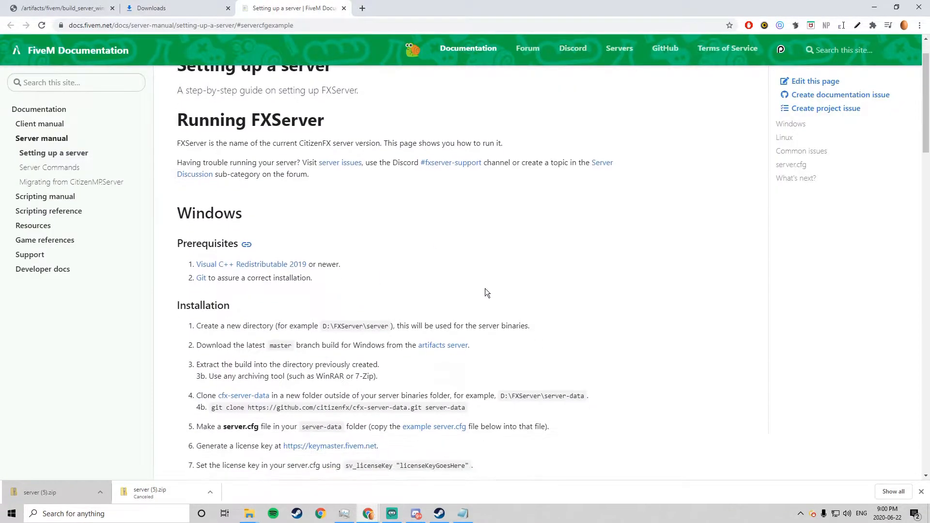
{"action": "scroll", "scroll_direction": "down", "scroll_amount": 3}
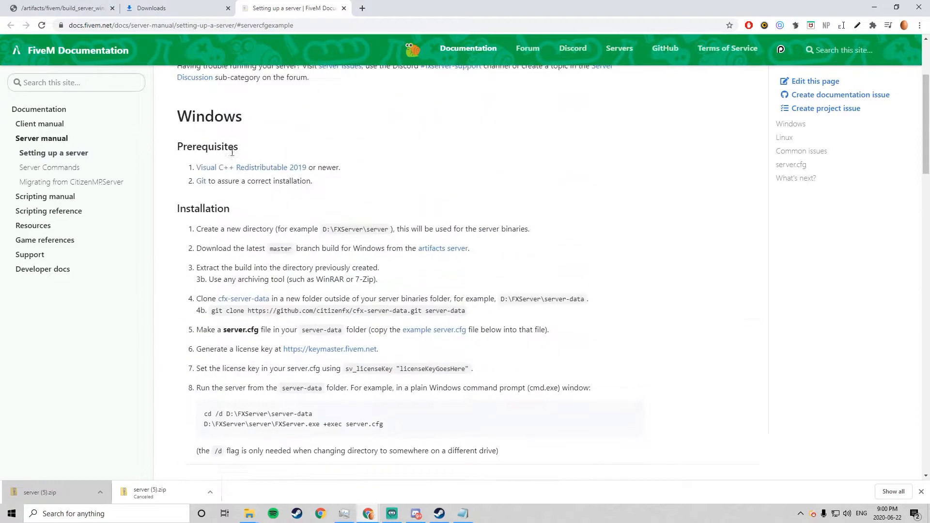
{"action": "scroll", "scroll_direction": "down", "scroll_amount": 3}
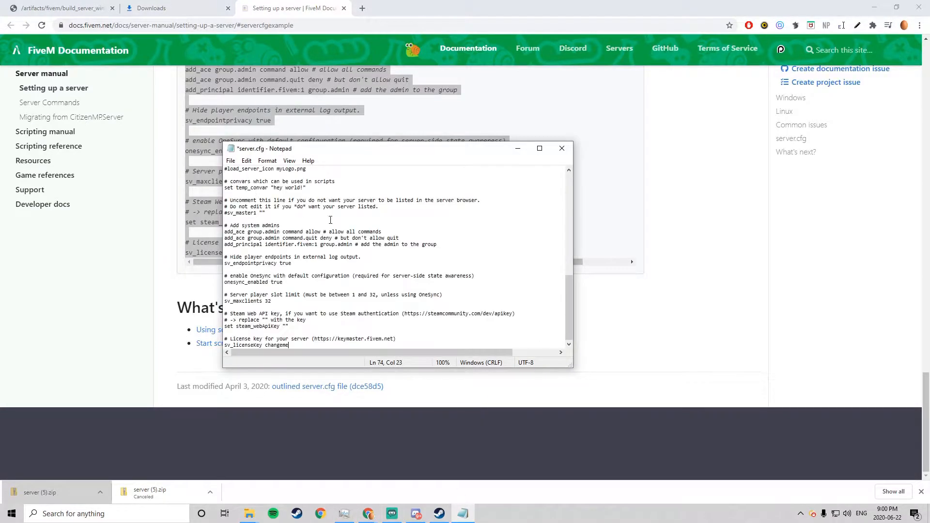
Save server.cfg and select the keymaster.fivem.net address in the license key comment.
{"action": "left_click", "coordinate": [561, 147]}
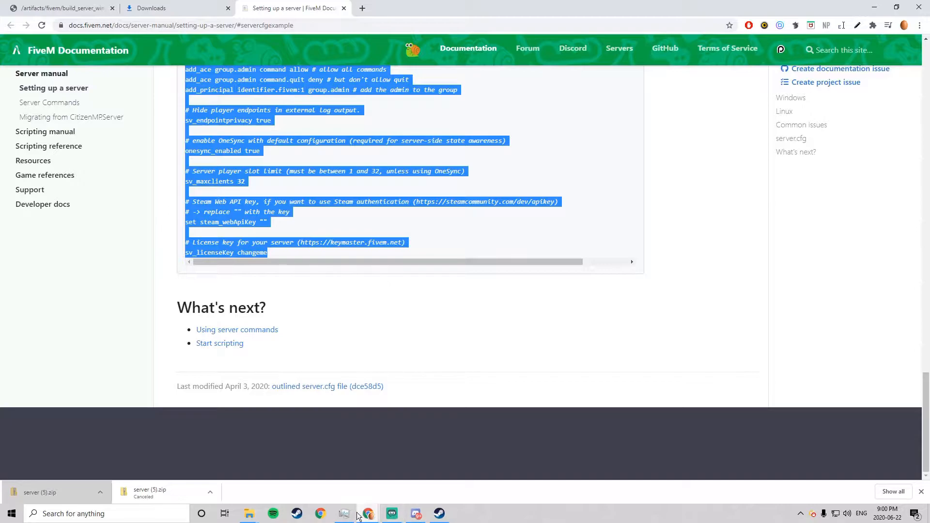
{"action": "left_click", "coordinate": [249, 513]}
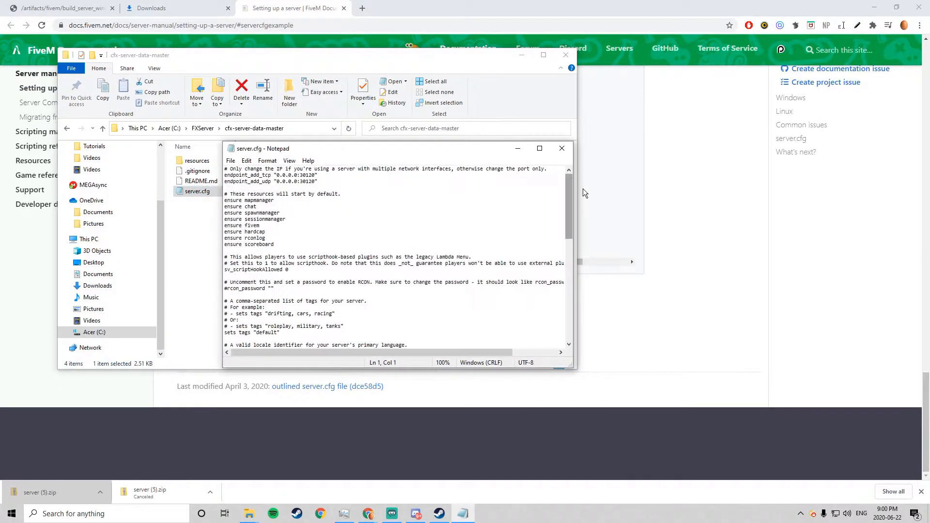
{"action": "scroll", "scroll_direction": "down", "scroll_amount": 3}
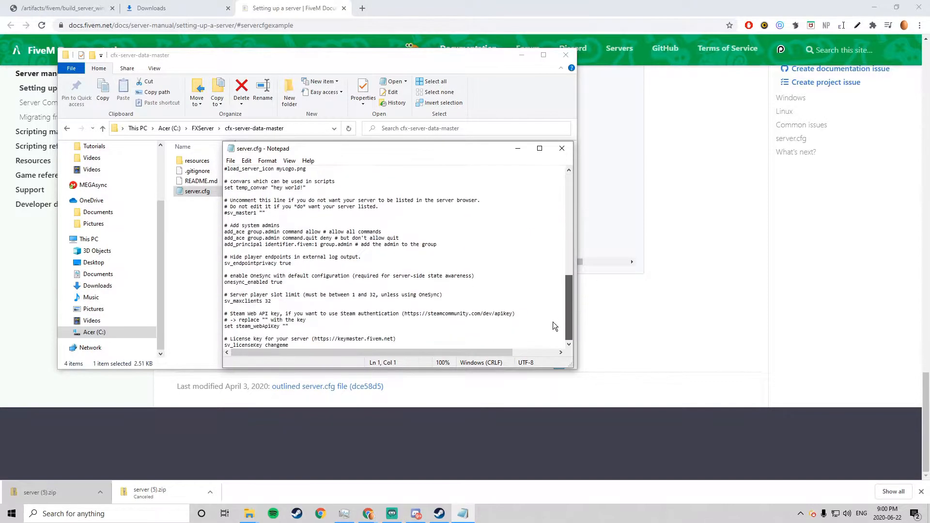
{"action": "left_click", "coordinate": [313, 339]}
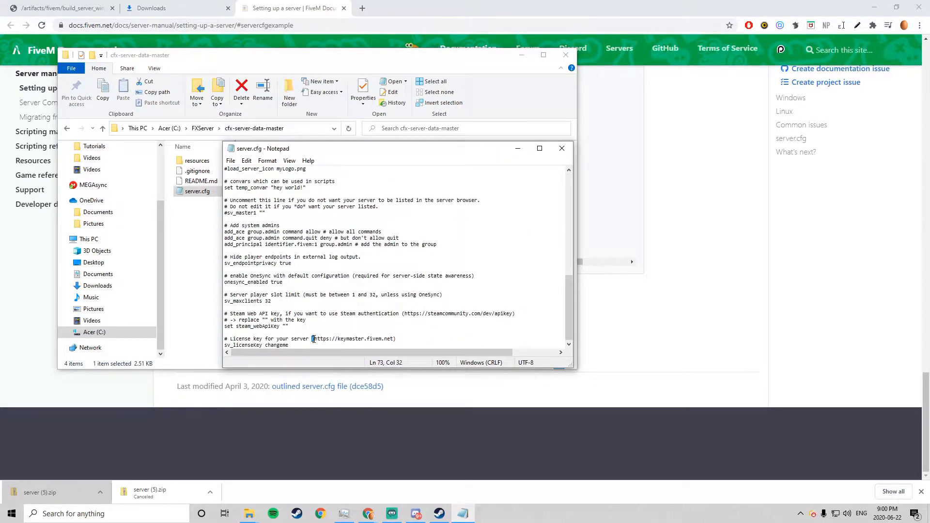
{"action": "left_click_drag", "start_coordinate": [314, 339], "coordinate": [394, 339]}
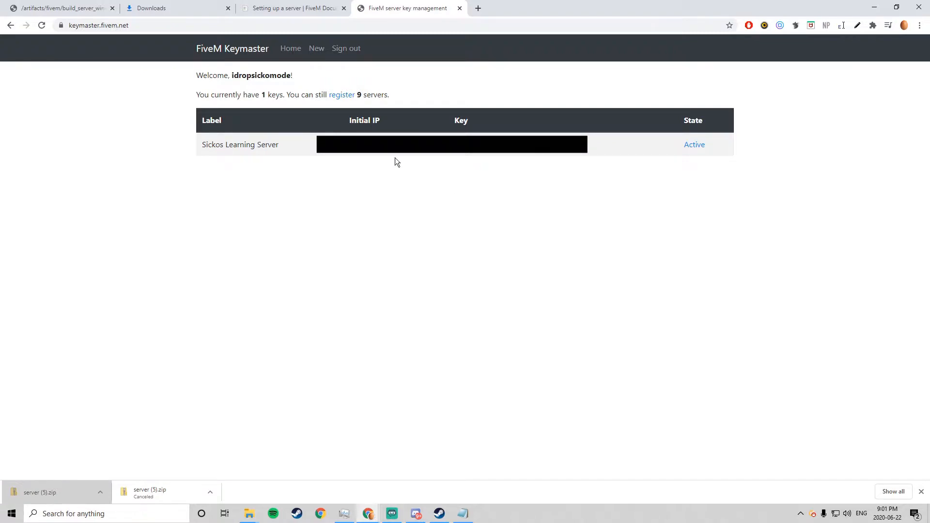
{"action": "mouse_move", "coordinate": [759, 122]}
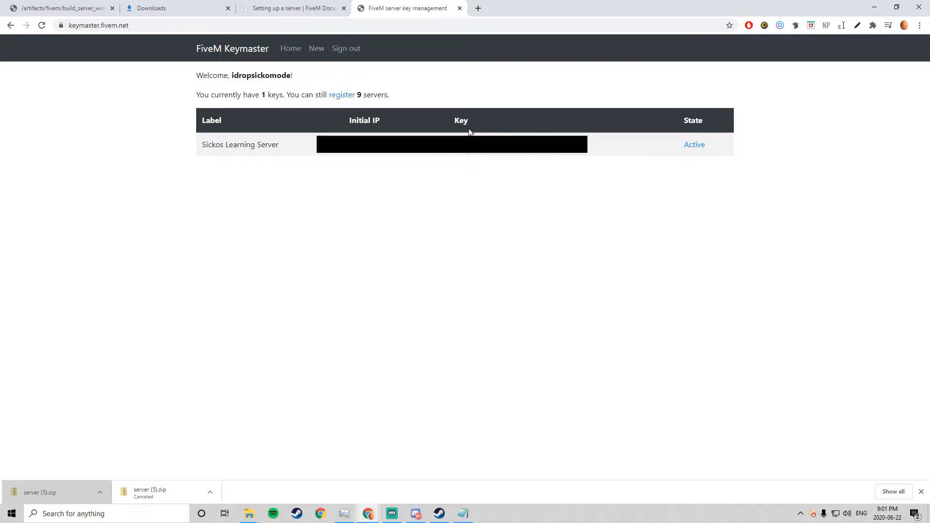
Copy the Keymaster license key over the changeme placeholder and return to the FXServer folder.
{"action": "right_click", "coordinate": [469, 131]}
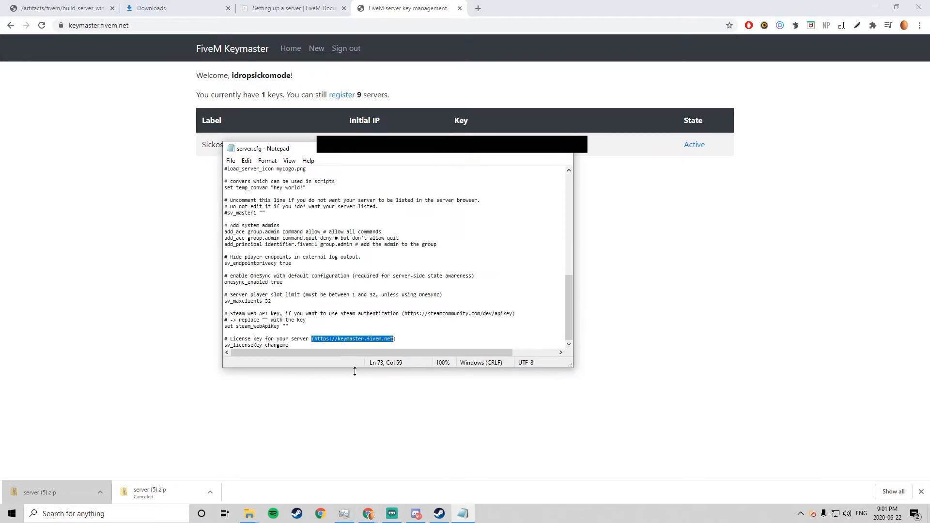
{"action": "double_click", "coordinate": [277, 345]}
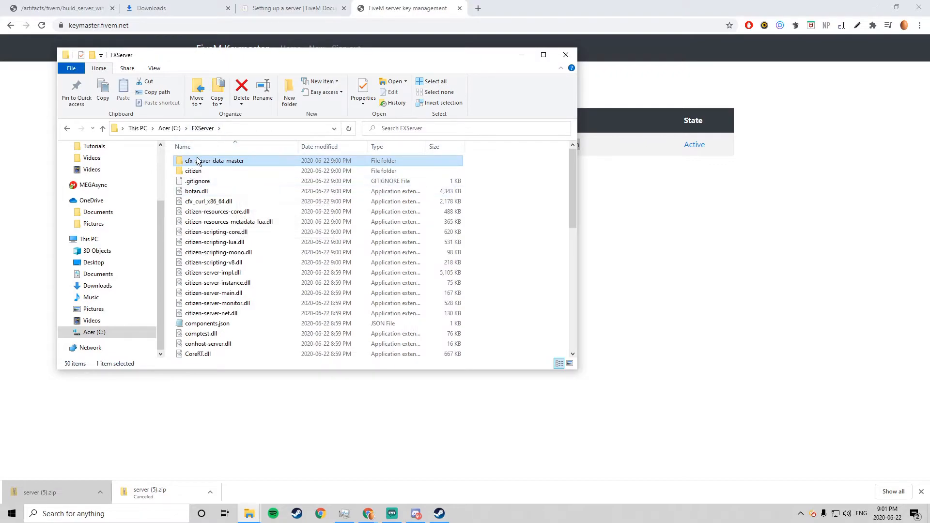
{"action": "scroll", "scroll_direction": "down", "scroll_amount": 3}
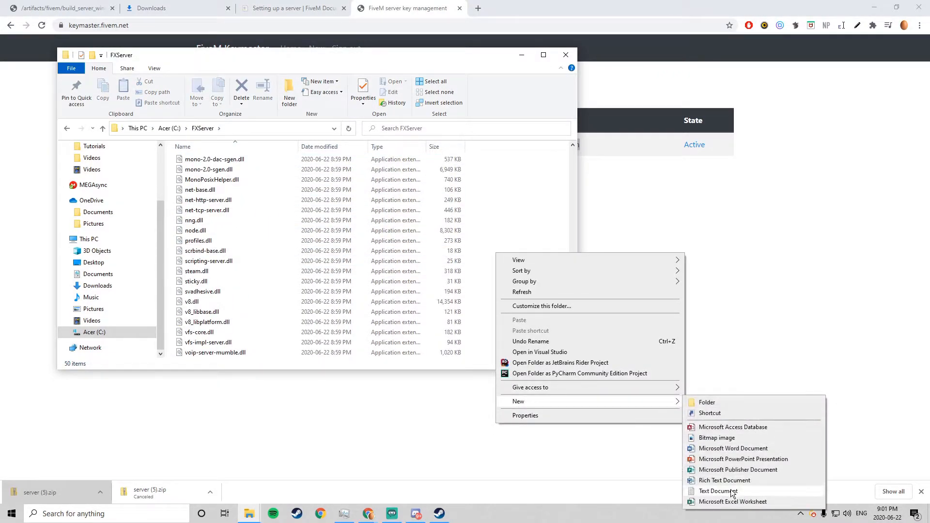
Create a new empty starter.bat file in the FXServer folder and prepare to edit it.
{"action": "left_click", "coordinate": [719, 492]}
{"action": "type", "text": "starter.bat"}
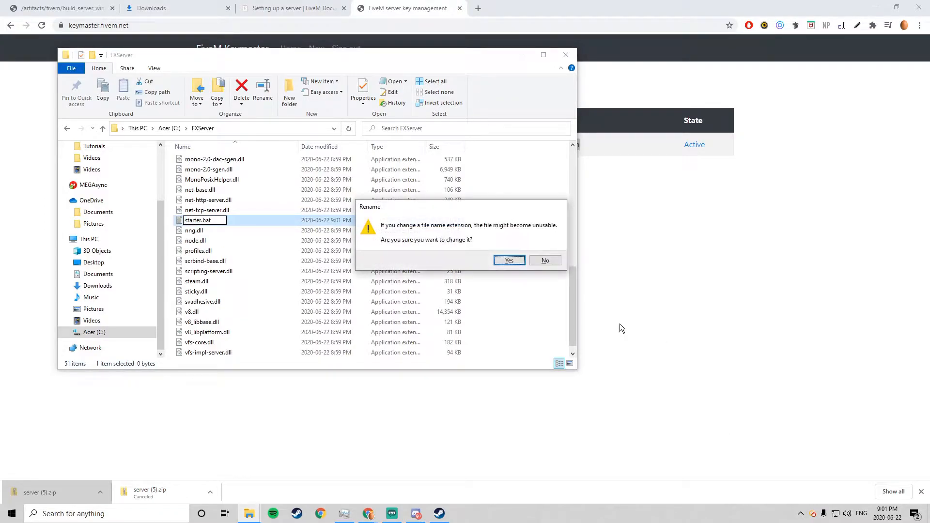
{"action": "left_click", "coordinate": [509, 260]}
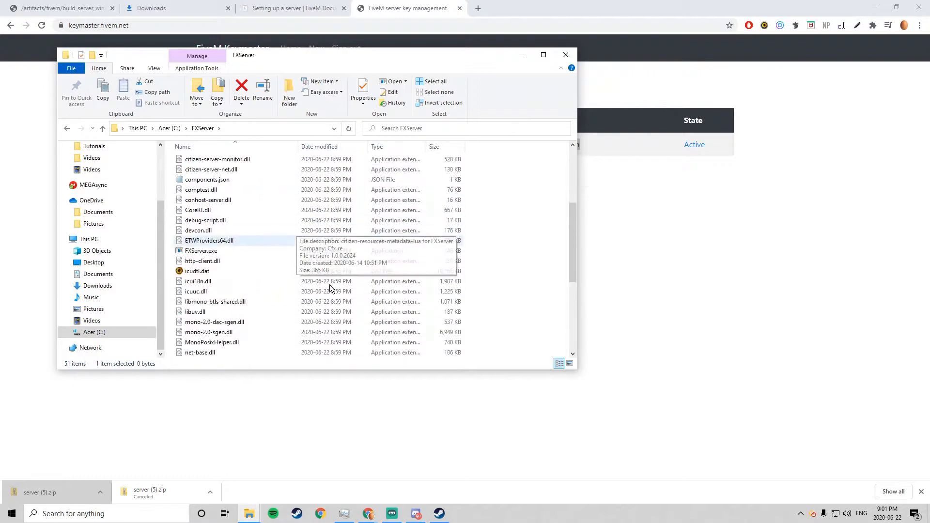
{"action": "right_click", "coordinate": [198, 261]}
{"action": "type", "text": "cd"}
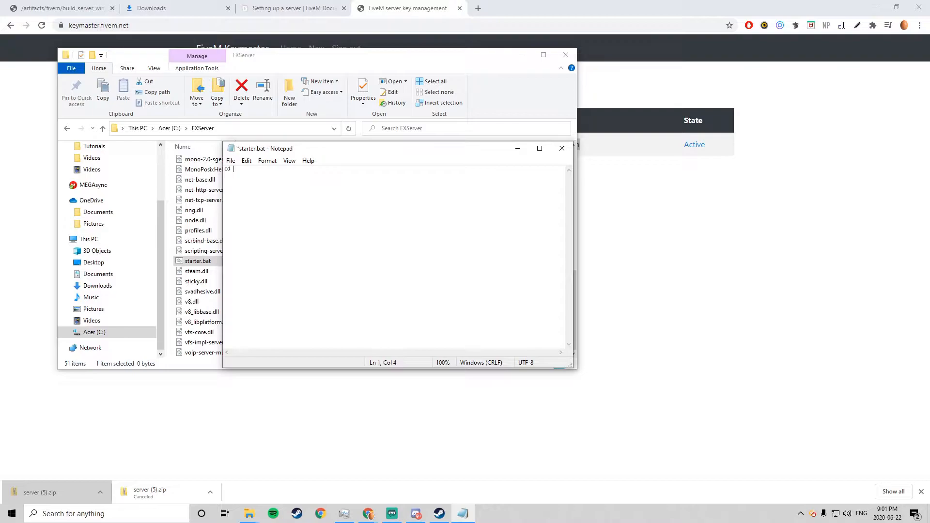
Write cd /d C:\FXServer\cfx-server-data-master and C:\FXServer\FXServer.exe +exec server.cfg into starter.bat.
{"action": "type", "text": "/d C:\\"}
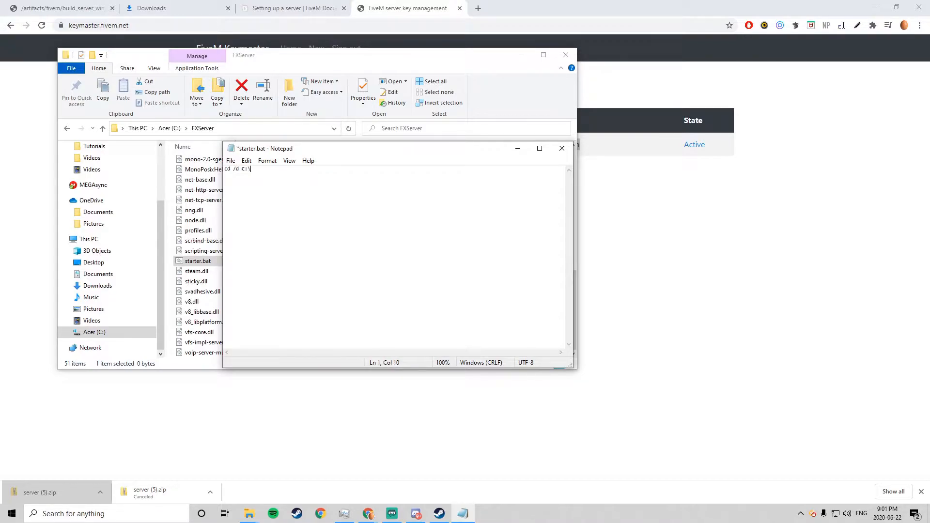
{"action": "type", "text": "FX"}
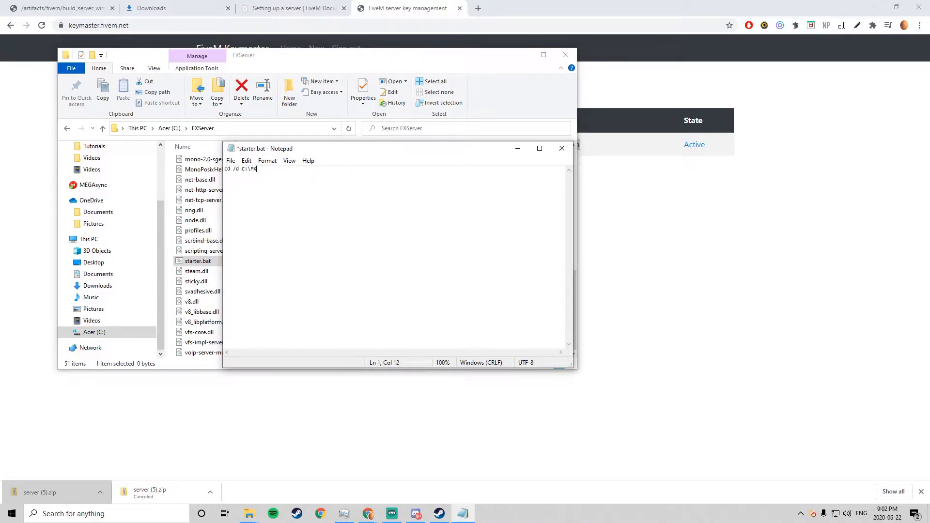
{"action": "type", "text": "Server"}
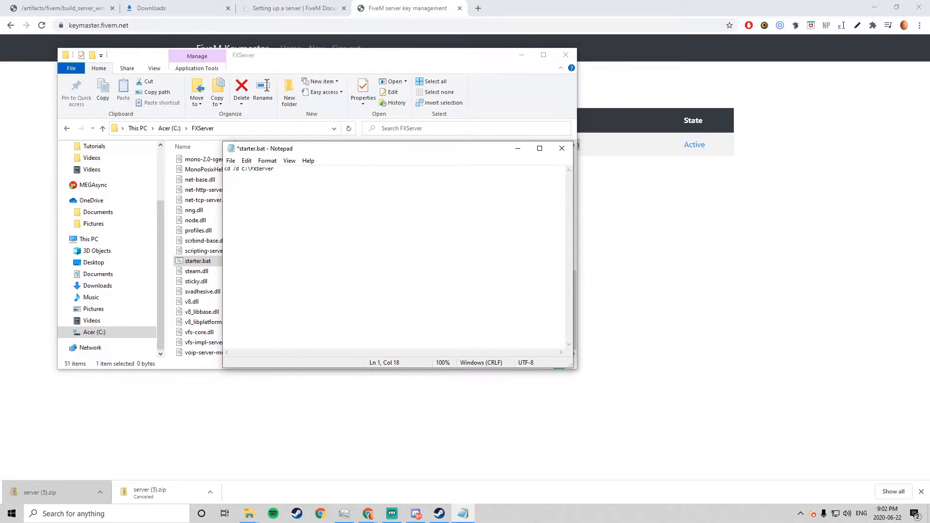
{"action": "type", "text": "\\f"}
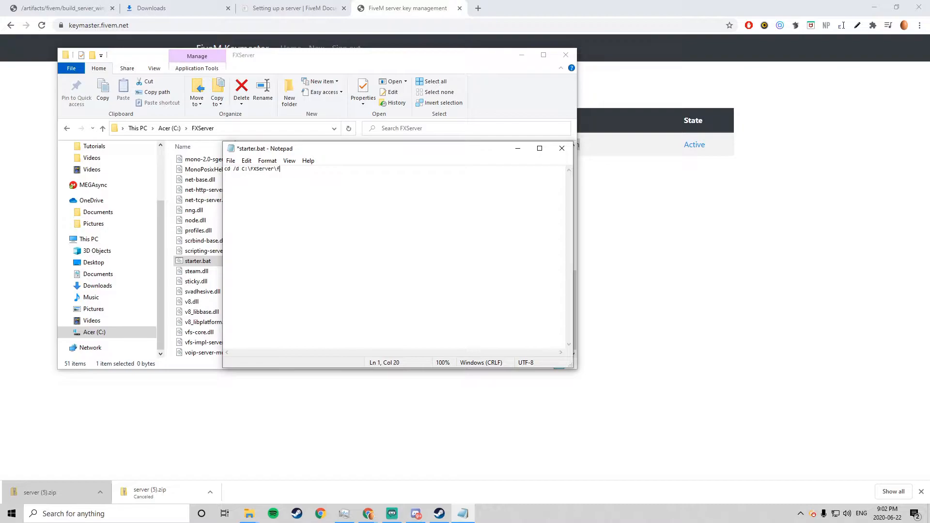
{"action": "type", "text": "cfx-server-data-master"}
{"action": "type", "text": "c:"}
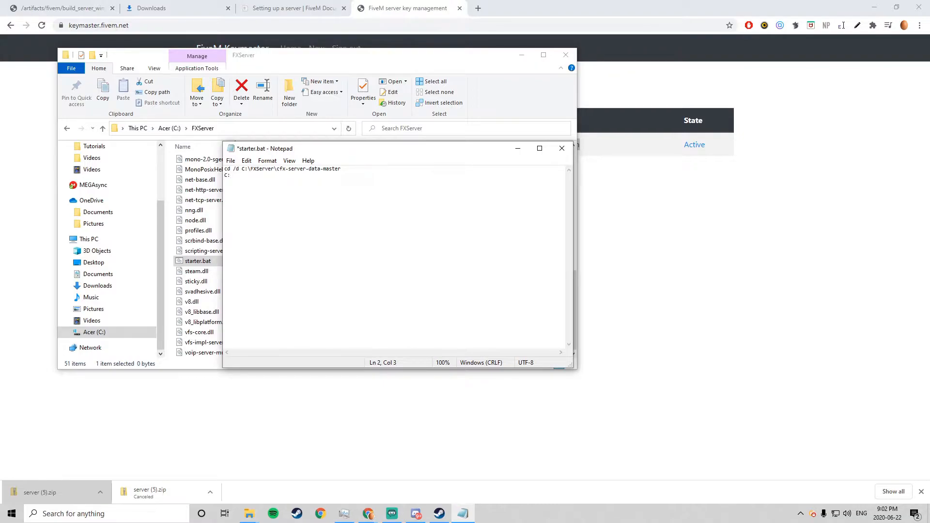
{"action": "type", "text": "FXS"}
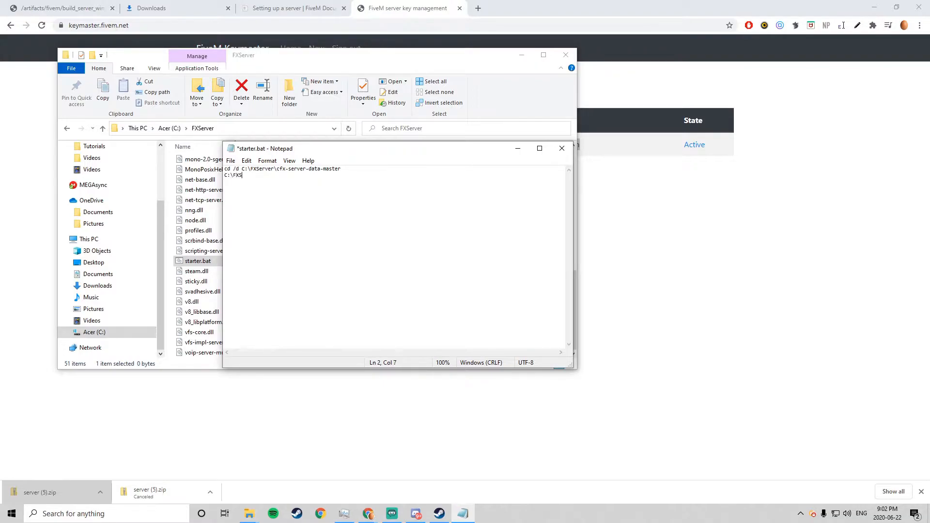
{"action": "type", "text": "erver"}
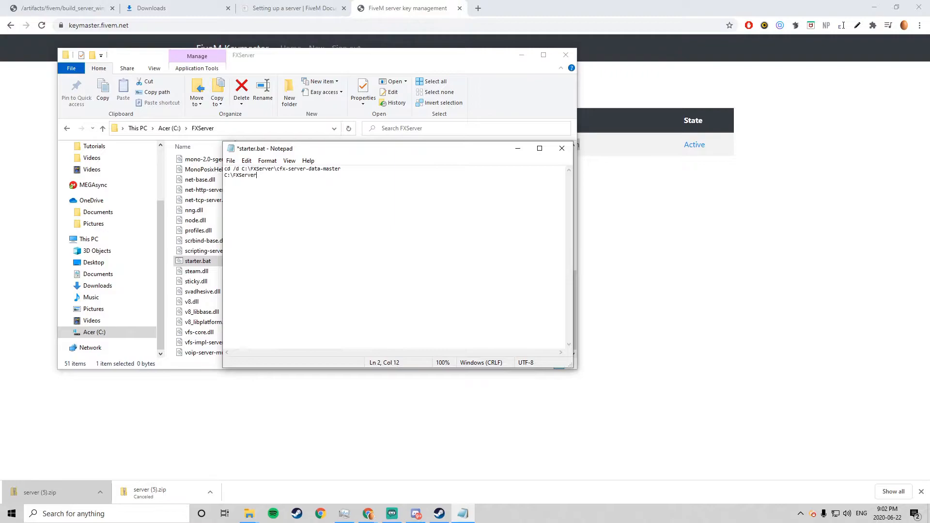
{"action": "type", "text": "\\"}
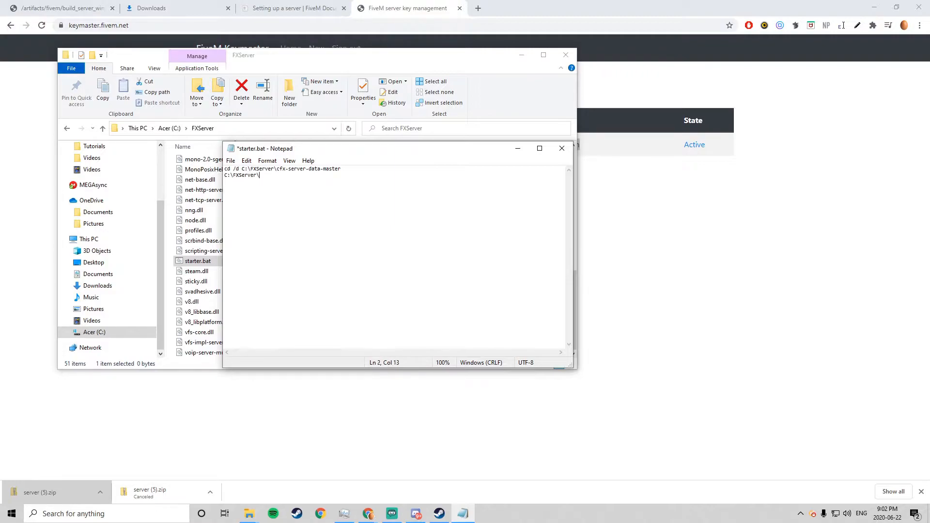
{"action": "type", "text": "FXServer.e"}
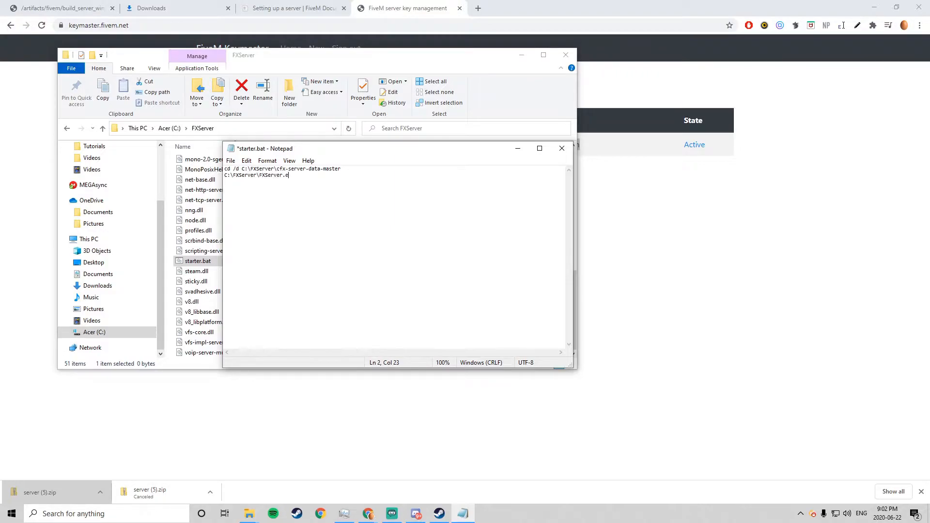
{"action": "type", "text": "xe +"}
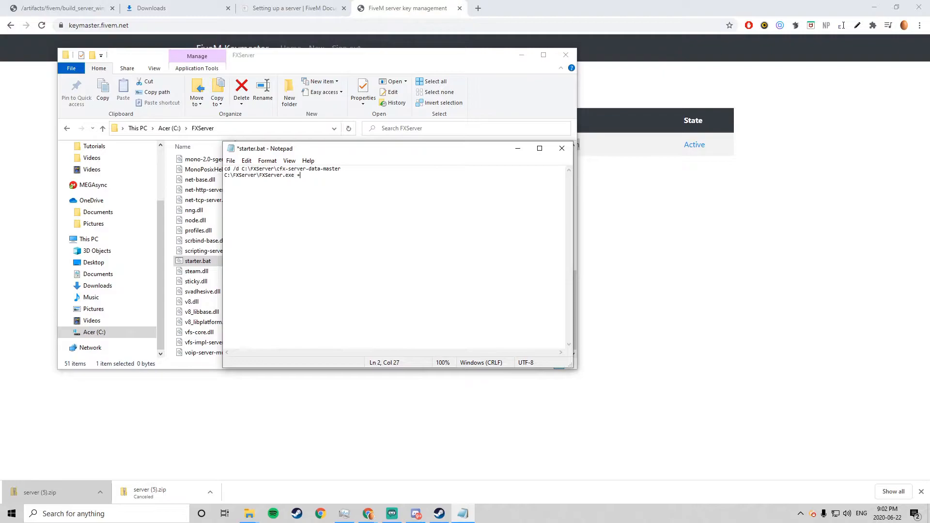
{"action": "type", "text": "exec server"}
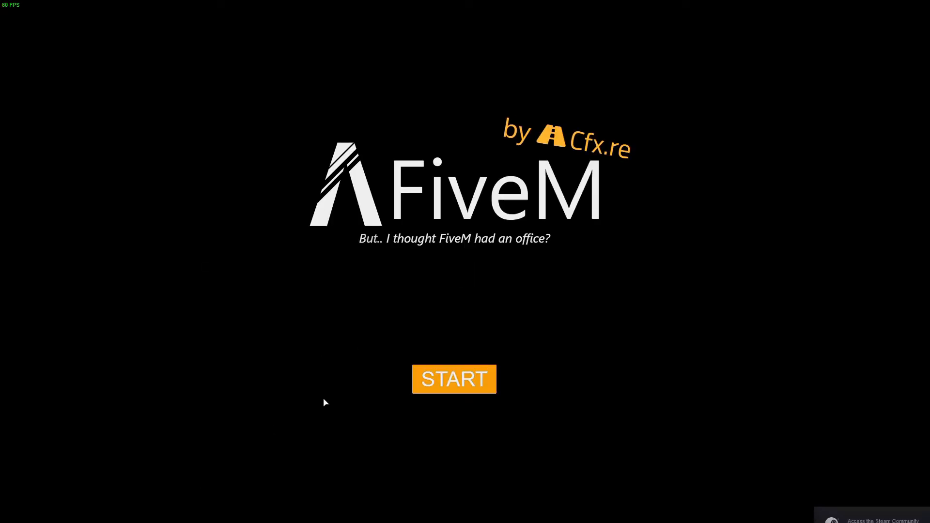
Start FiveM from its splash screen and connect to the Localhost server.
{"action": "left_click", "coordinate": [453, 378]}
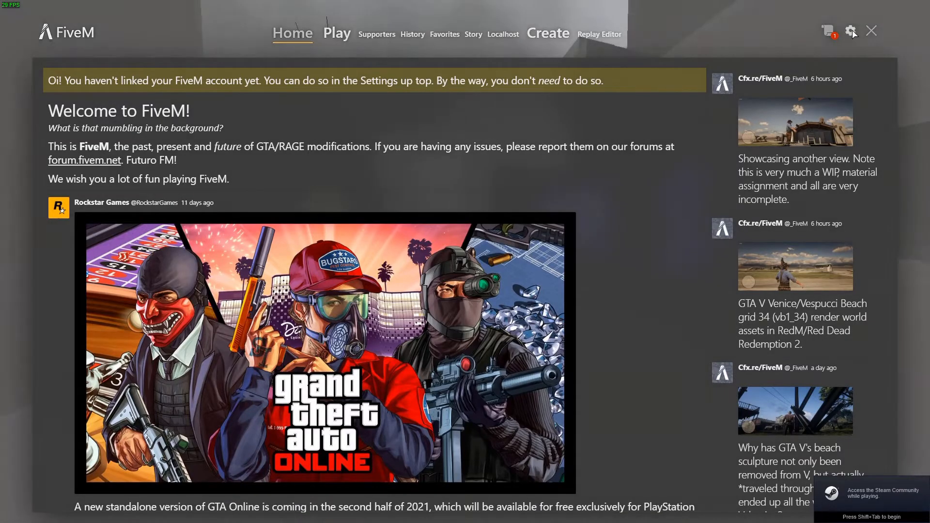
{"action": "left_click", "coordinate": [850, 31]}
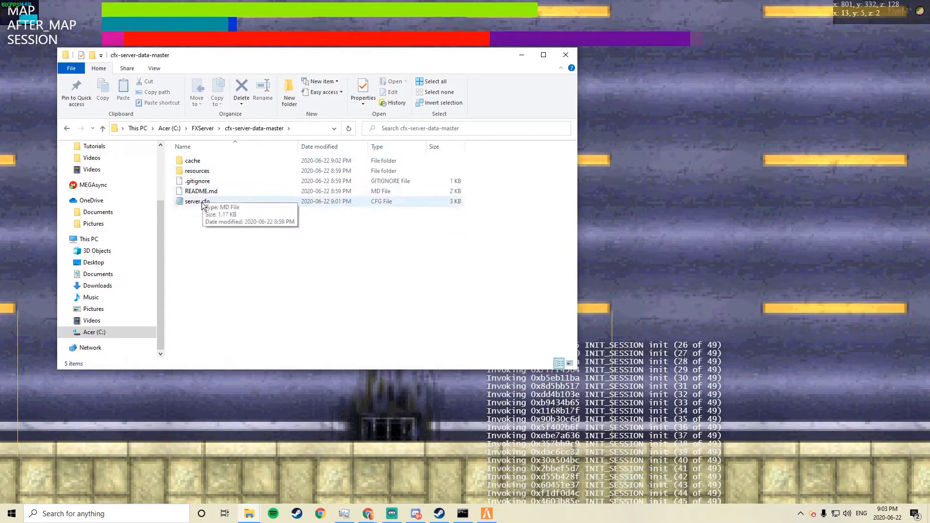
Edit server.cfg in Notepad, setting sv_hostname to "FXServer, but unconfigured".
{"action": "double_click", "coordinate": [195, 202]}
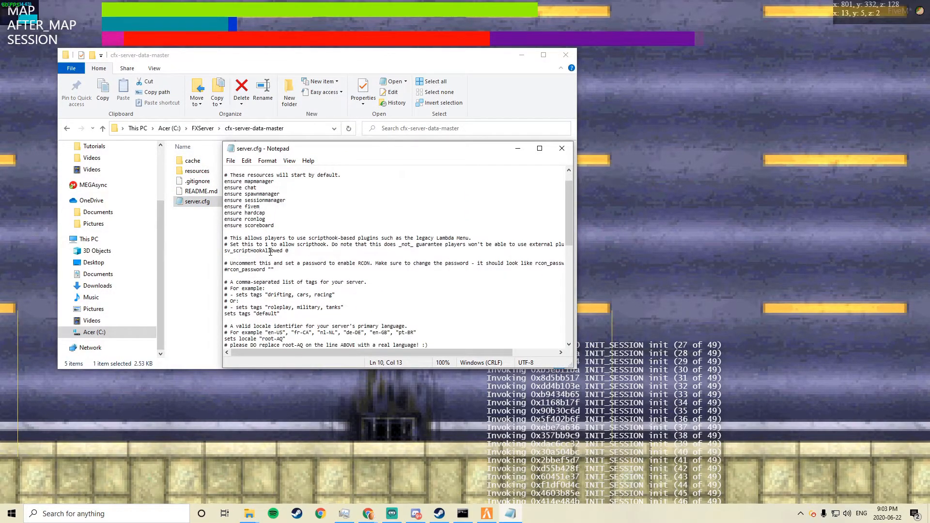
{"action": "left_click", "coordinate": [289, 250]}
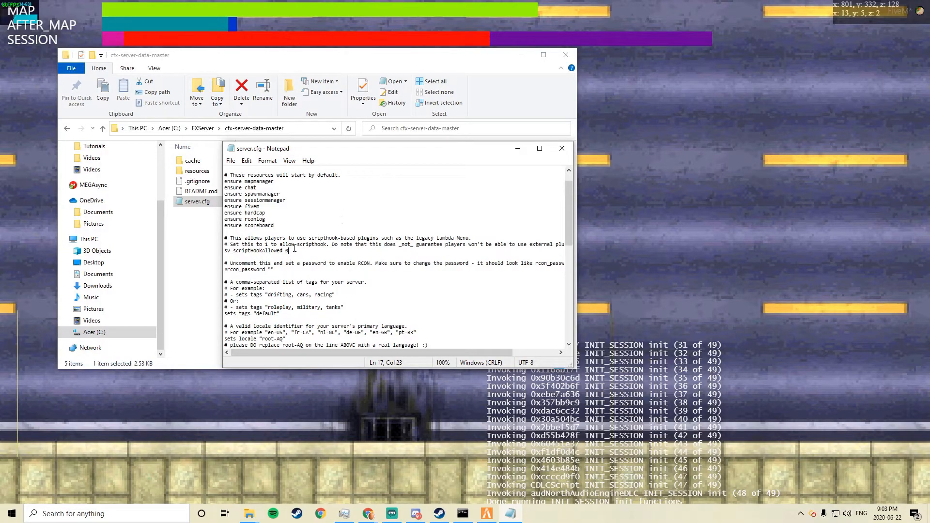
{"action": "scroll", "scroll_direction": "down", "scroll_amount": 3}
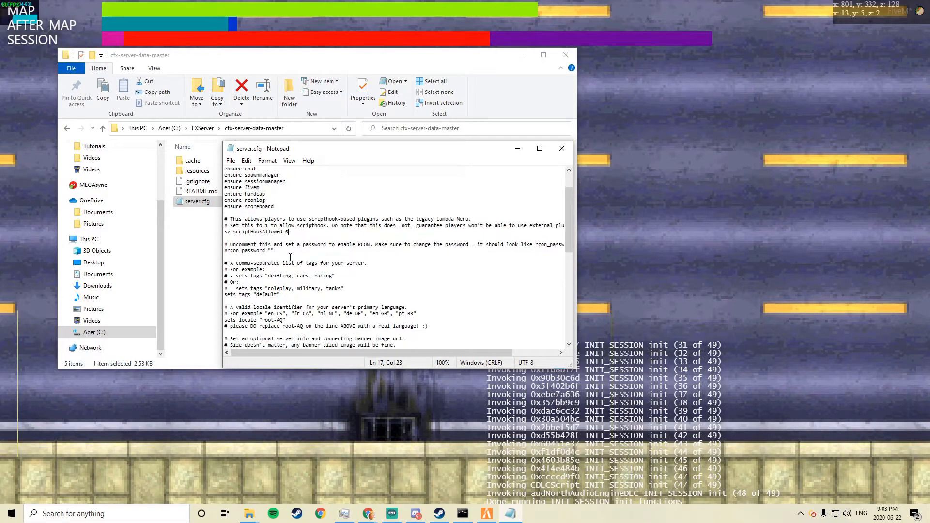
{"action": "scroll", "scroll_direction": "down", "scroll_amount": 3}
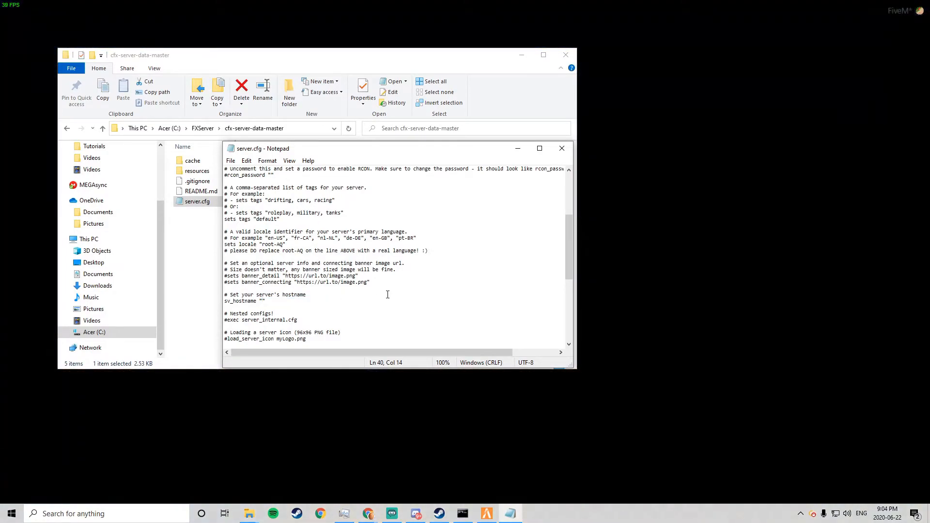
{"action": "type", "text": "FXServer, but unconfigured"}
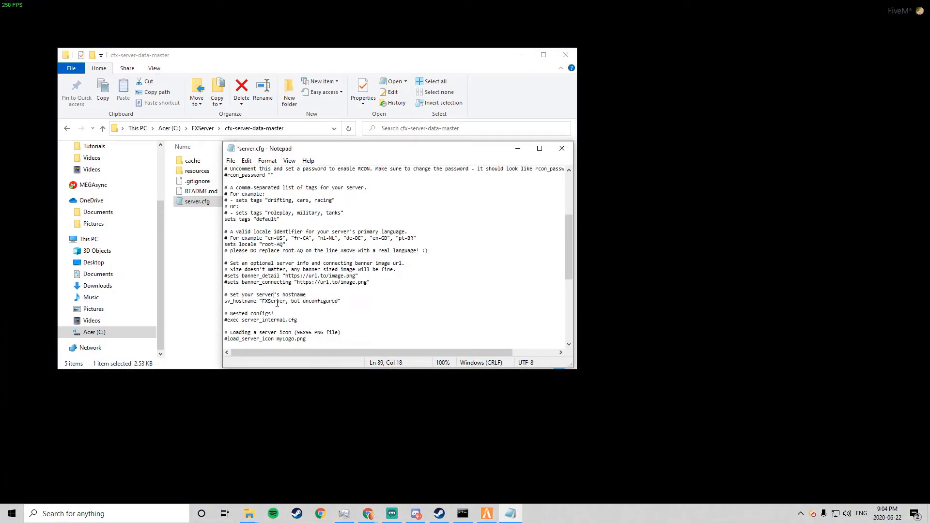
{"action": "scroll", "scroll_direction": "down", "scroll_amount": 3}
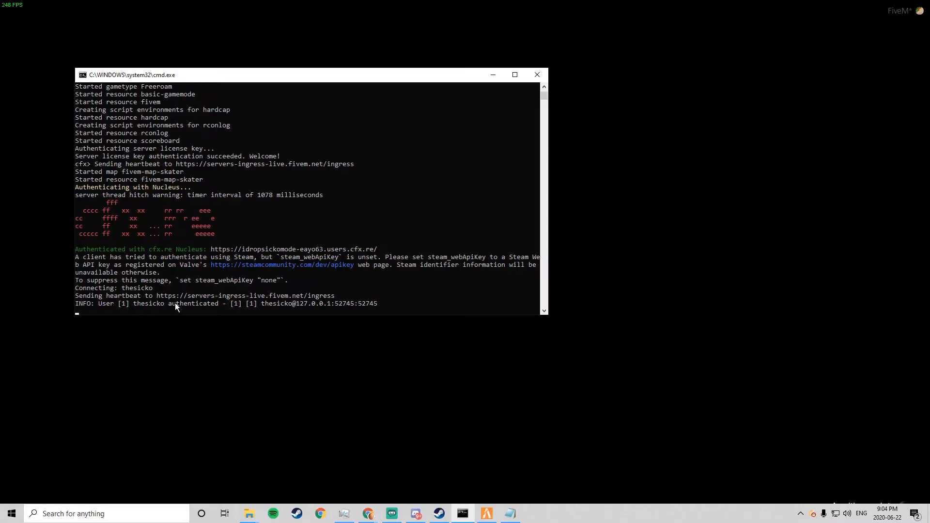
{"action": "mouse_move", "coordinate": [132, 262]}
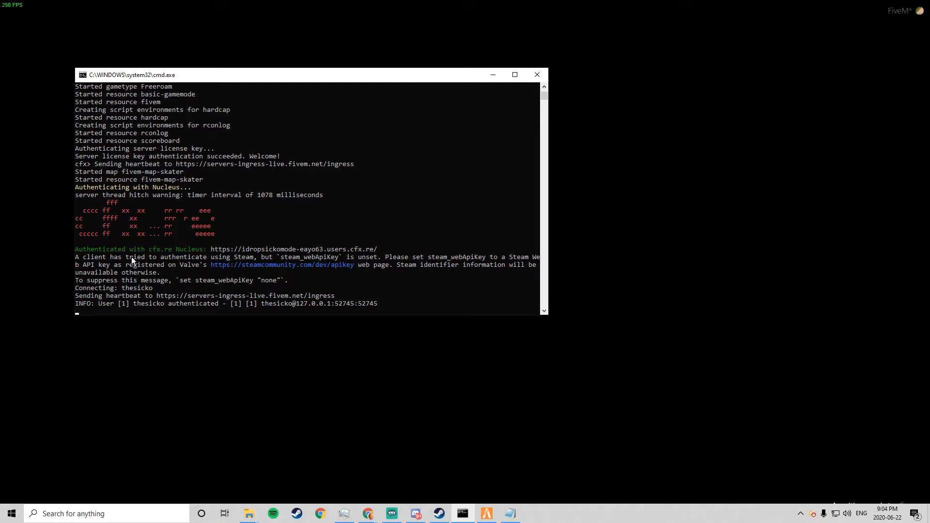
{"action": "mouse_move", "coordinate": [172, 273]}
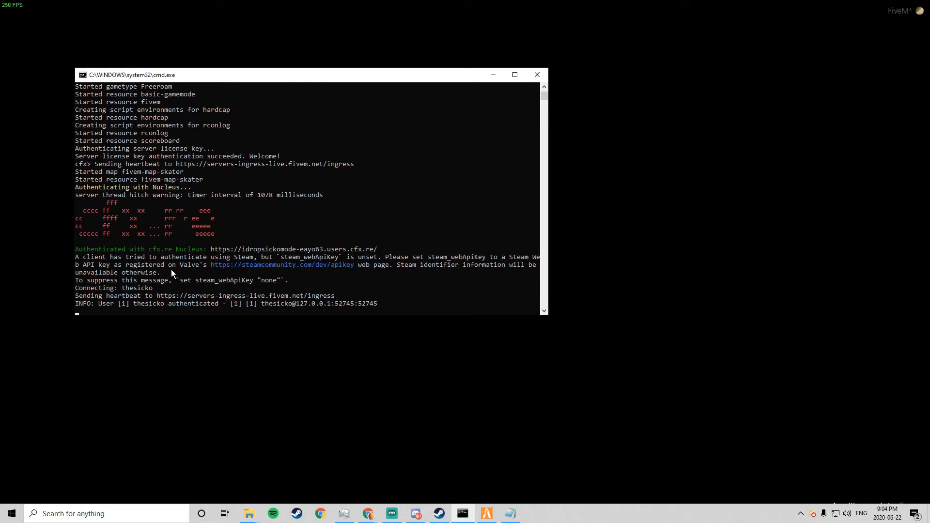
{"action": "mouse_move", "coordinate": [215, 290]}
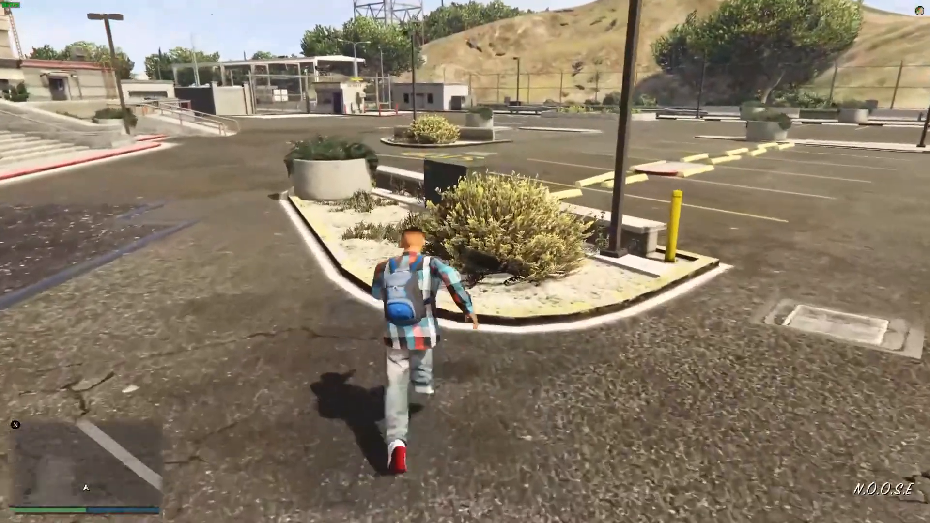
Leave the FiveM game session and return to the desktop with F8.
{"action": "key", "text": "F8"}
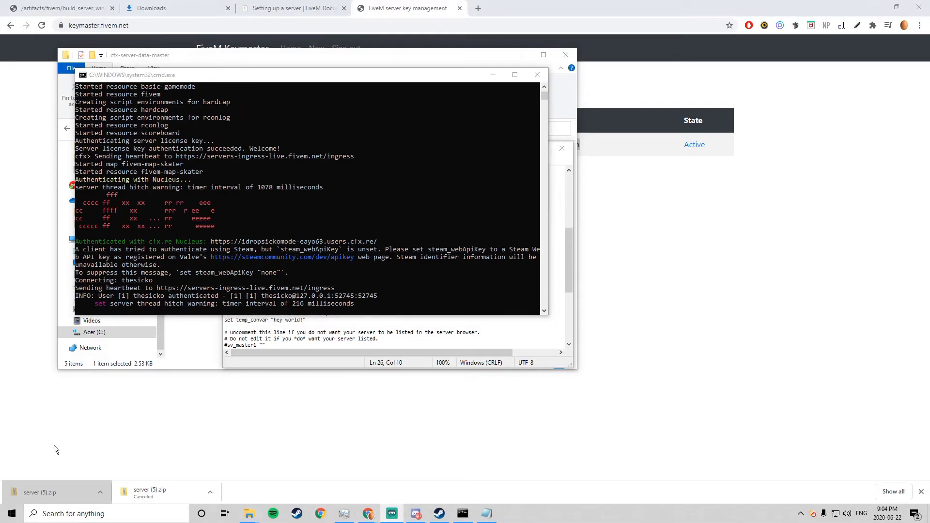
{"action": "mouse_move", "coordinate": [498, 70]}
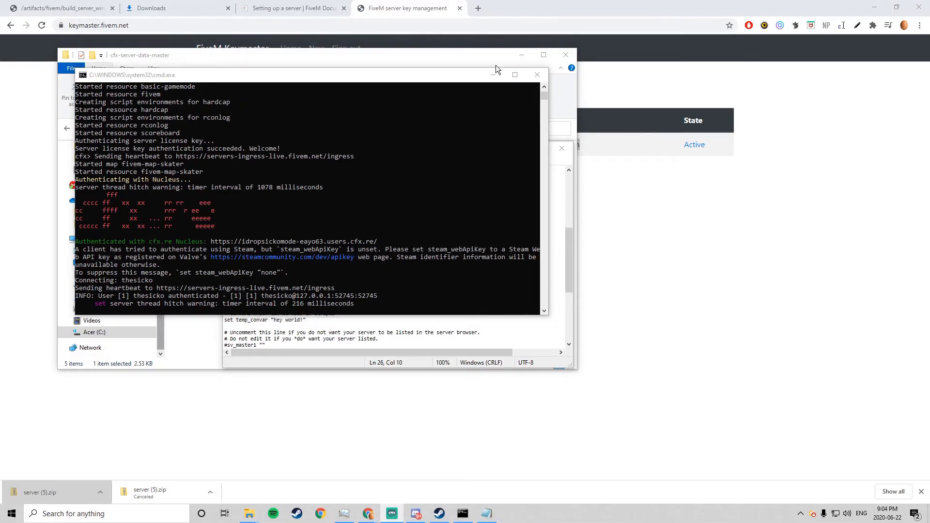
Minimize the server console window to get it out of the way.
{"action": "left_click", "coordinate": [172, 8]}
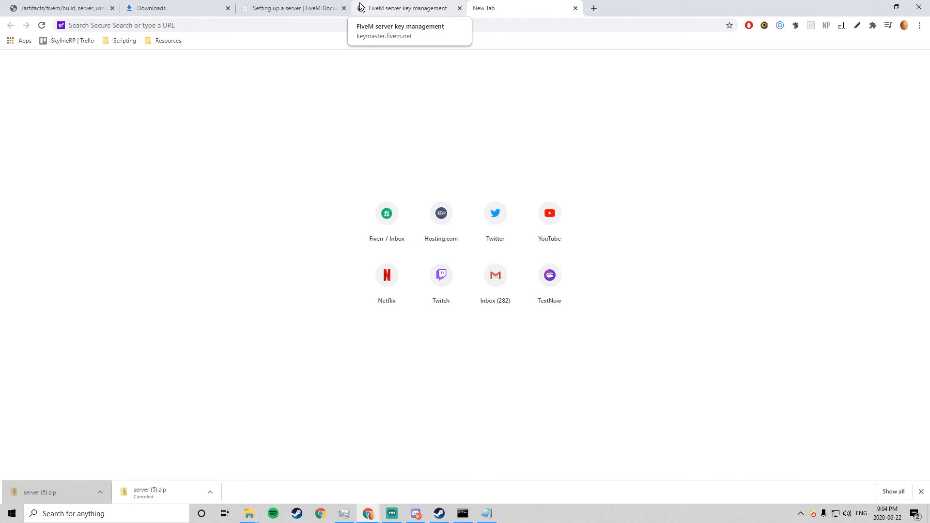
{"action": "mouse_move", "coordinate": [183, 314]}
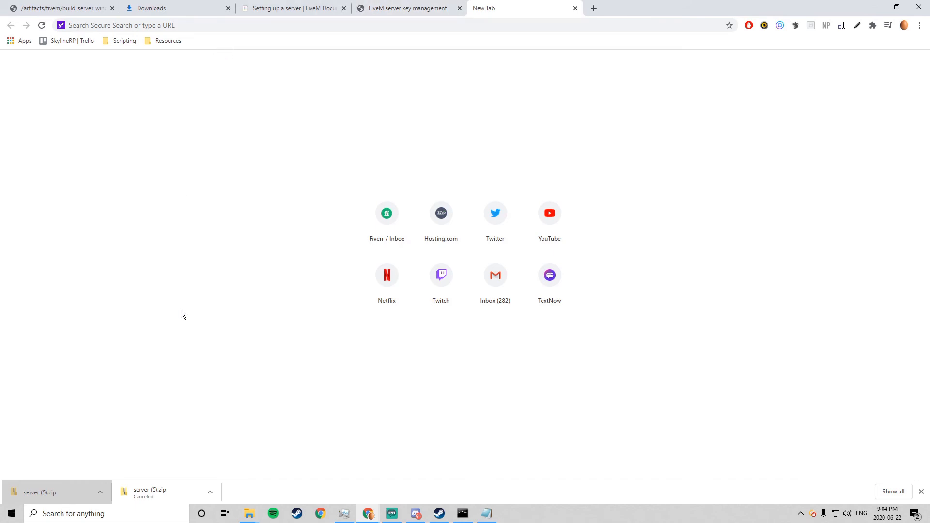